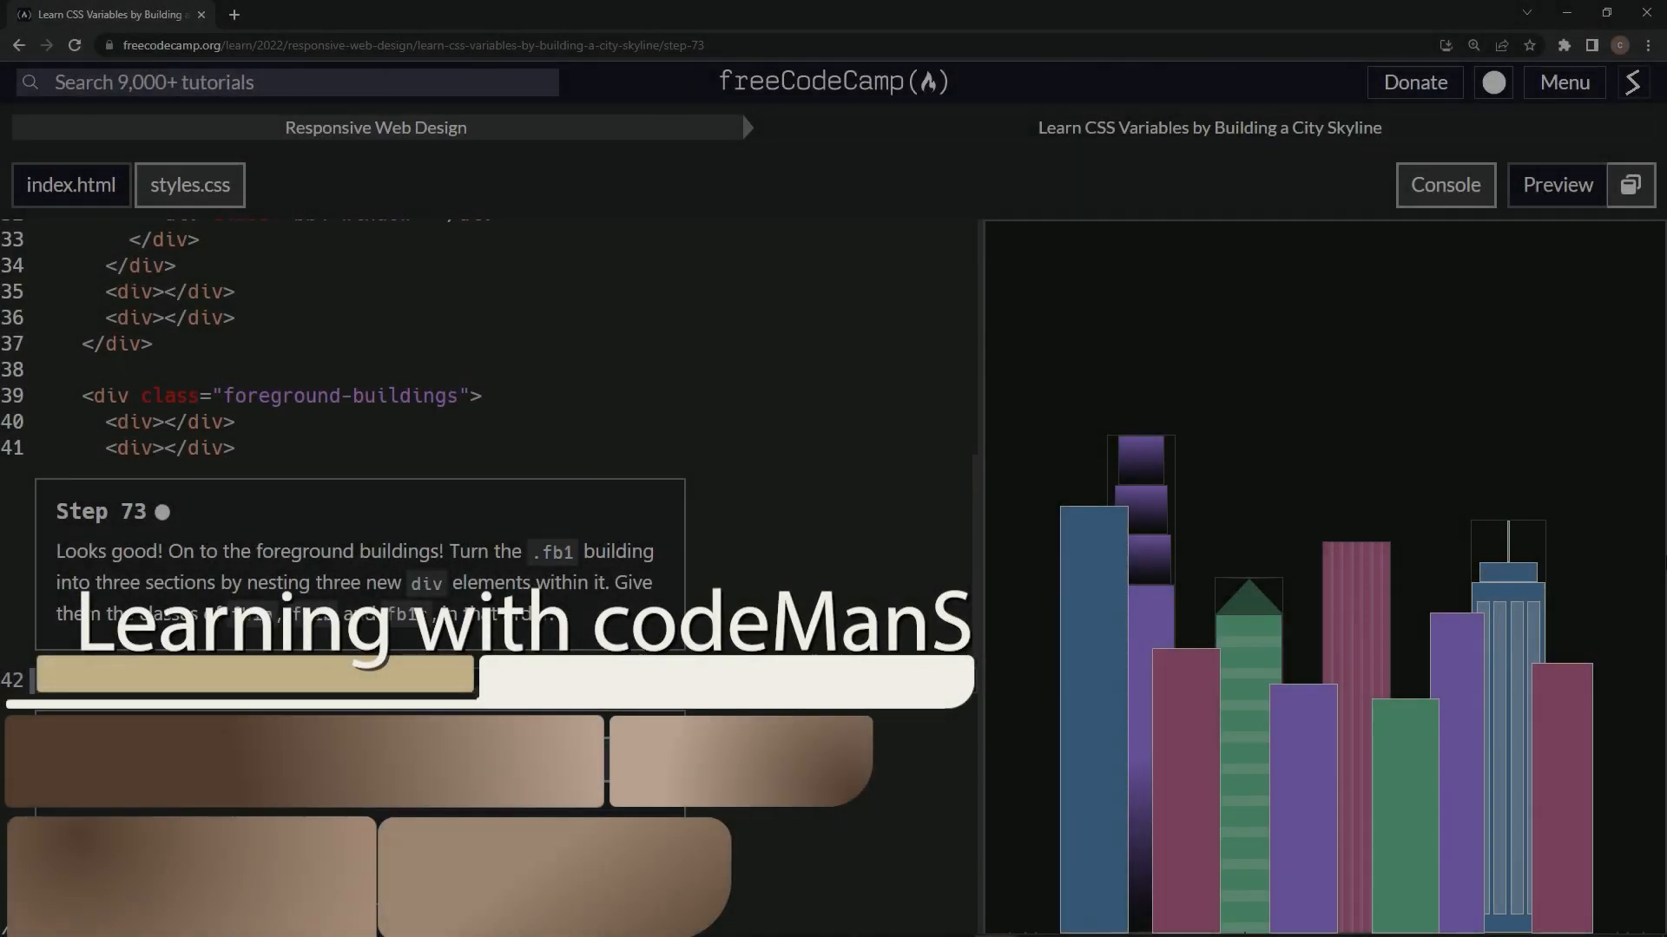
Inside the fb1 div, add child divs with classes fb1a, fb1b and fb1c.
{"action": "type", "text": "<div class=\"fb1\"></div>"}
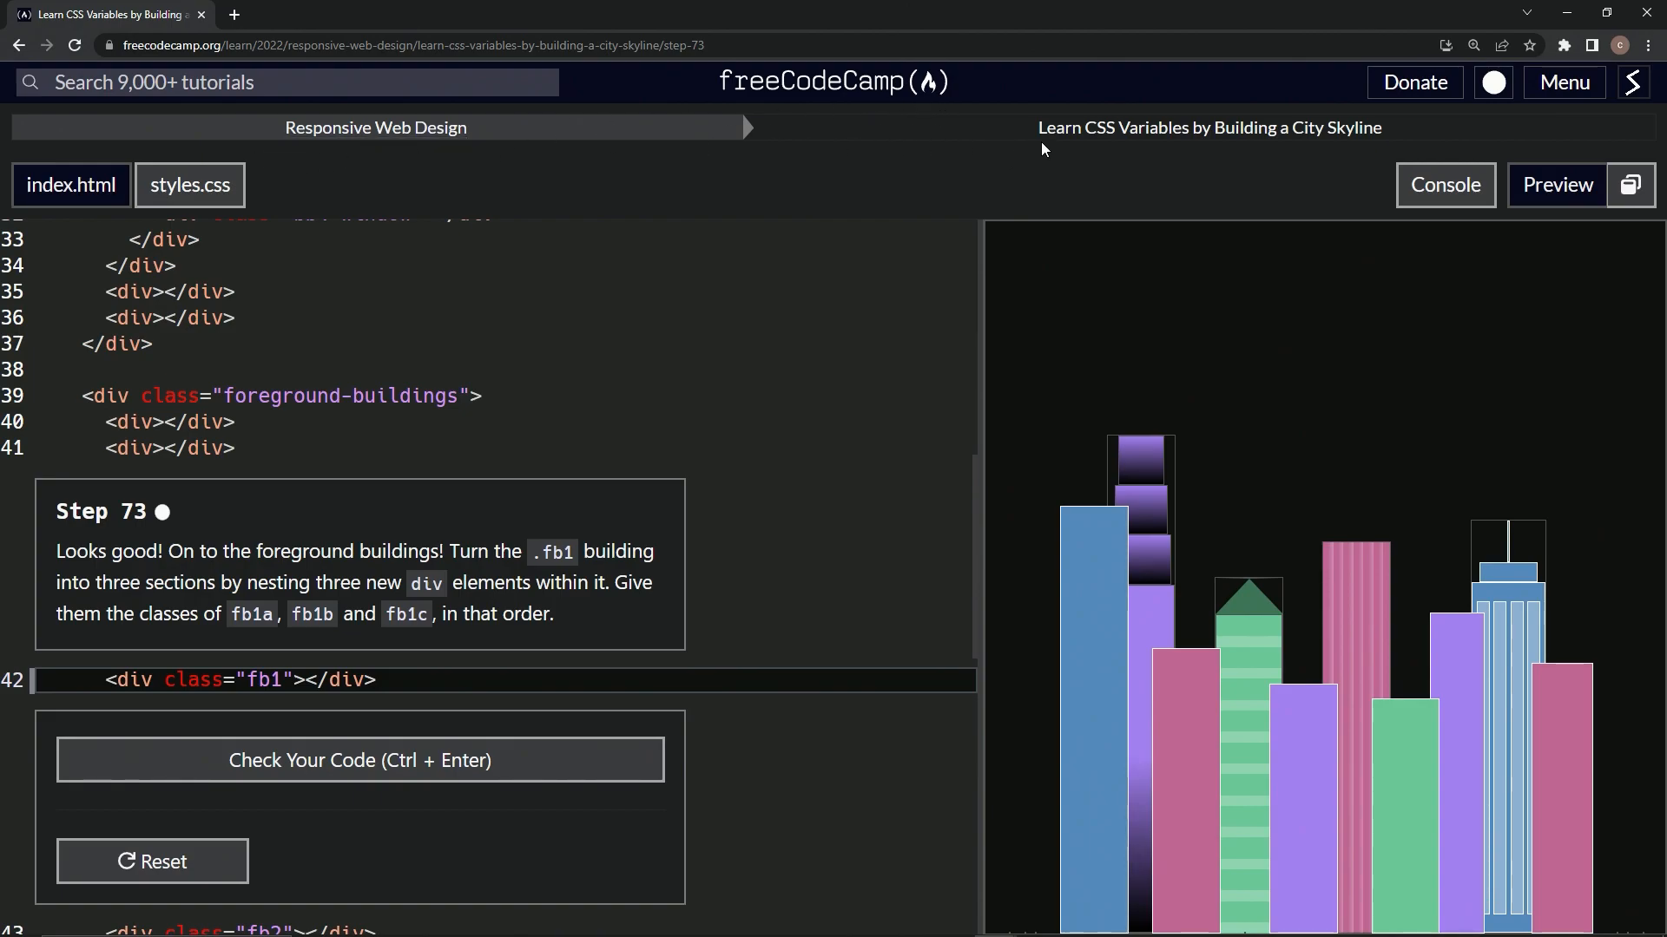
{"action": "mouse_move", "coordinate": [1396, 156]}
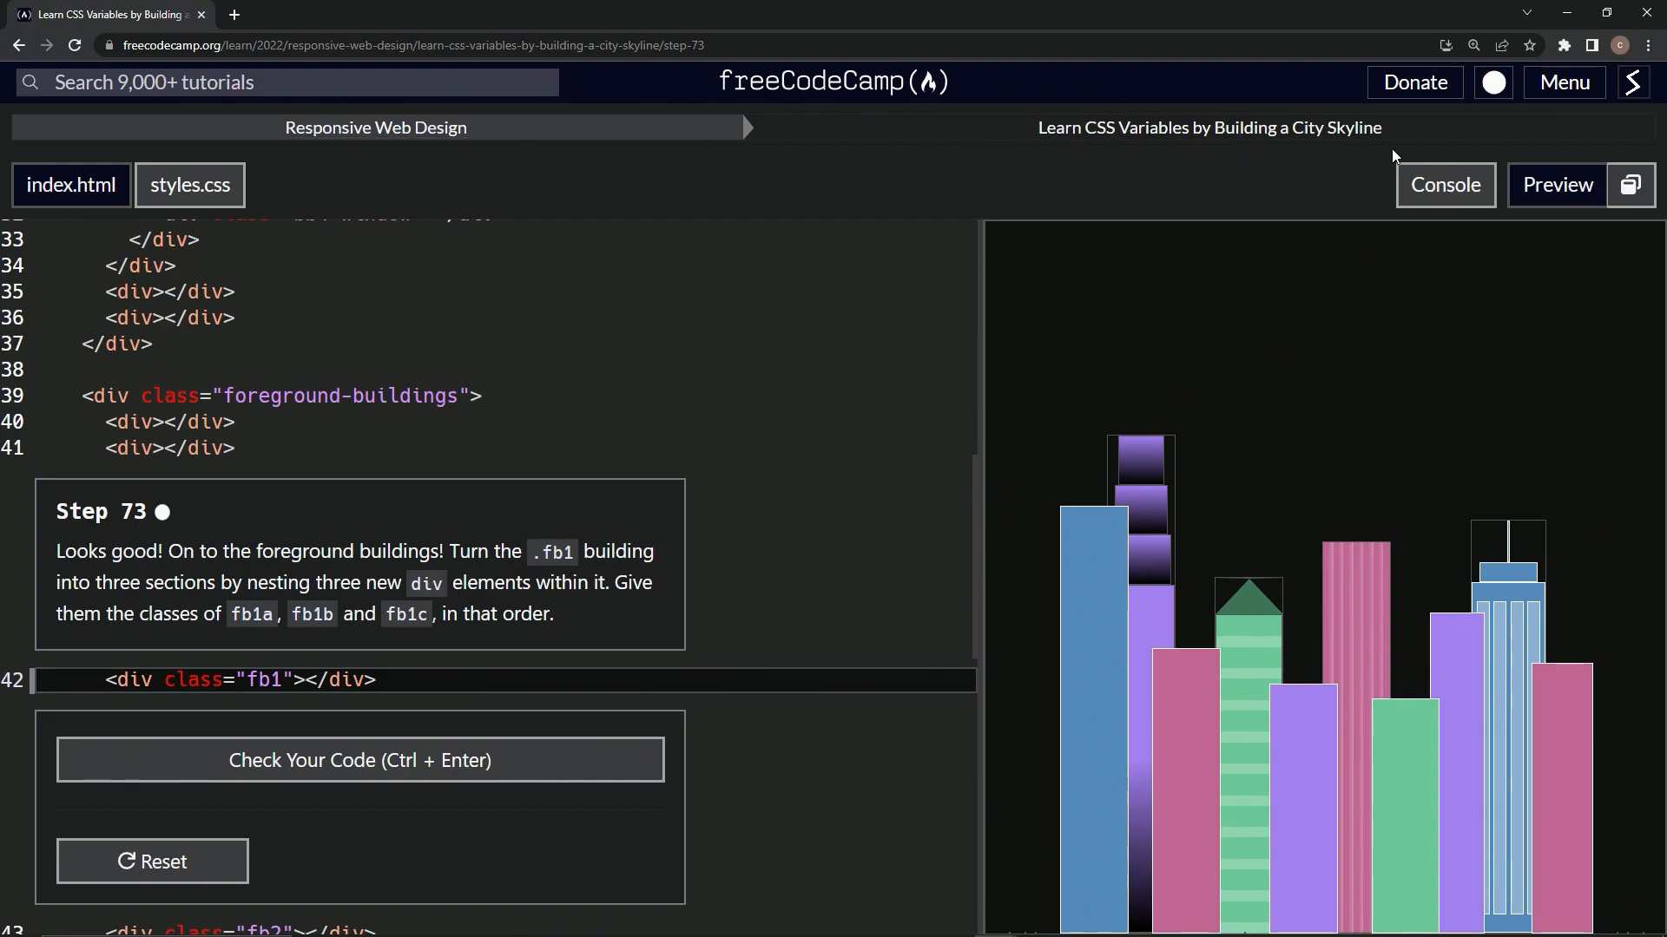
{"action": "mouse_move", "coordinate": [141, 521]}
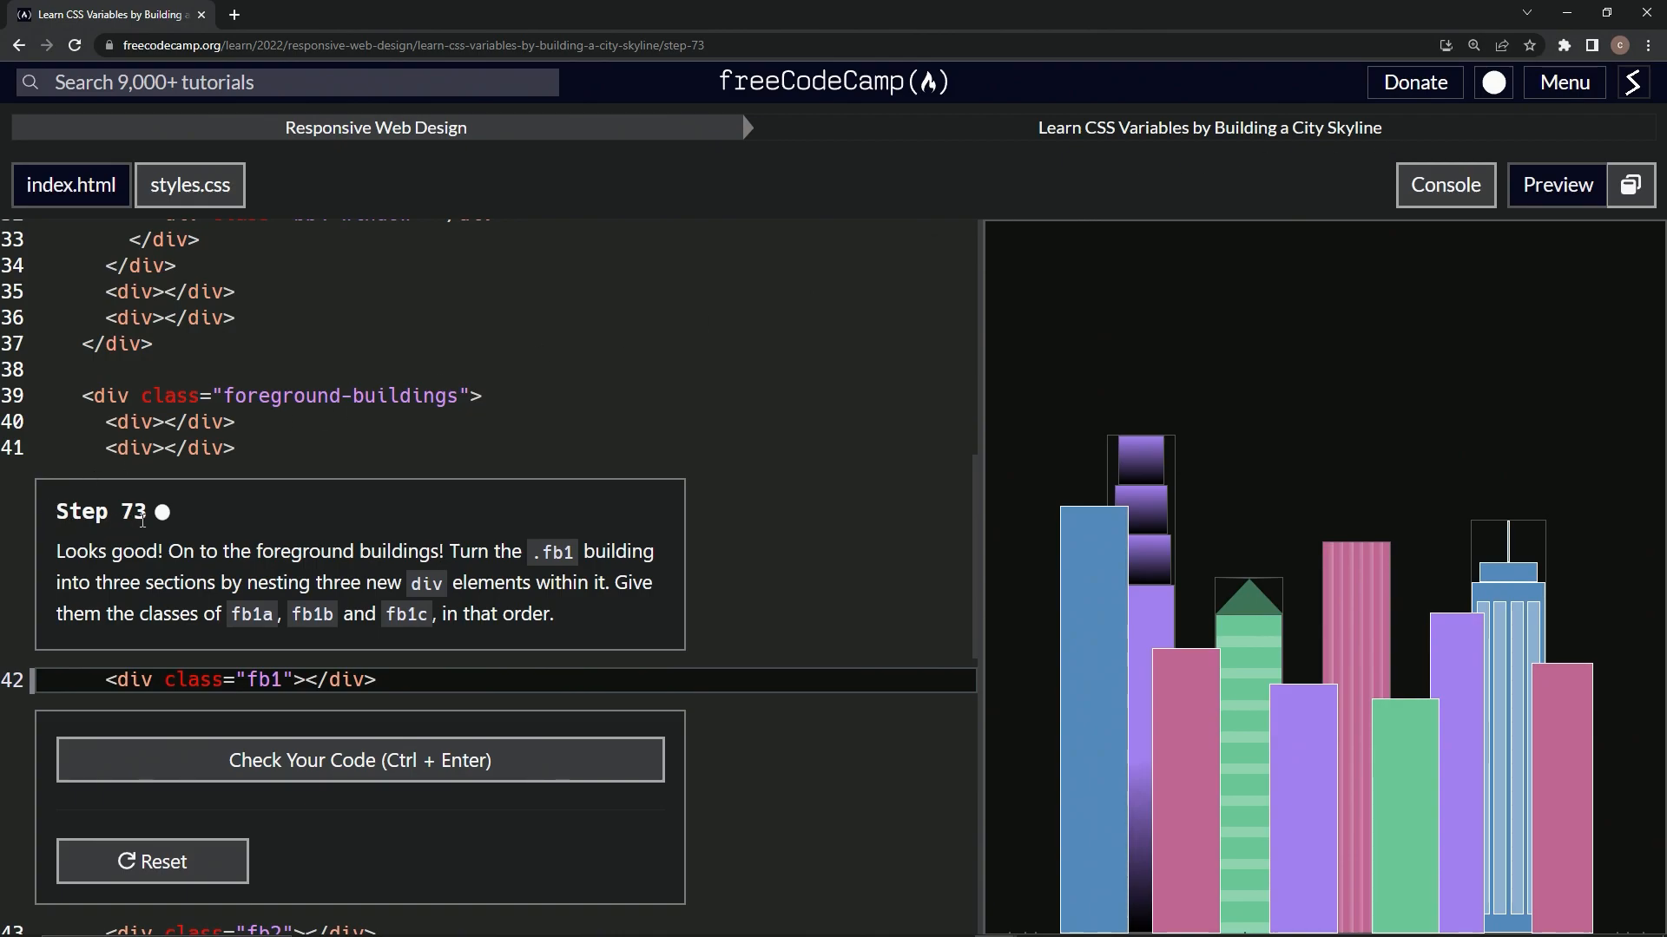
{"action": "mouse_move", "coordinate": [160, 569]}
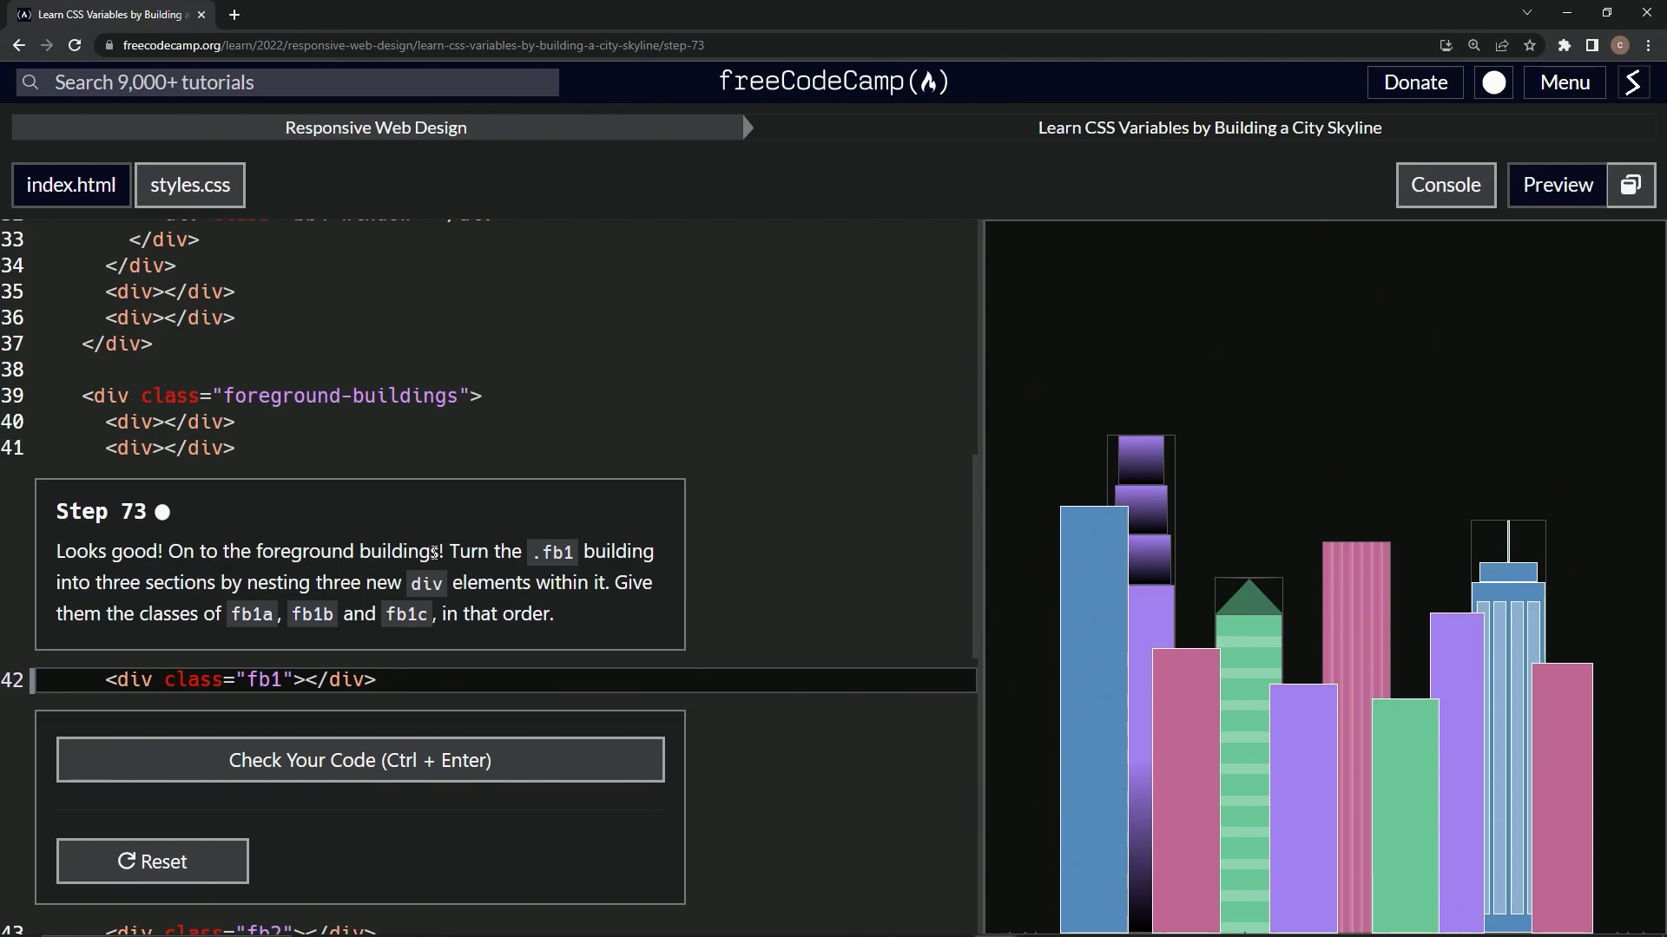
{"action": "mouse_move", "coordinate": [193, 601]}
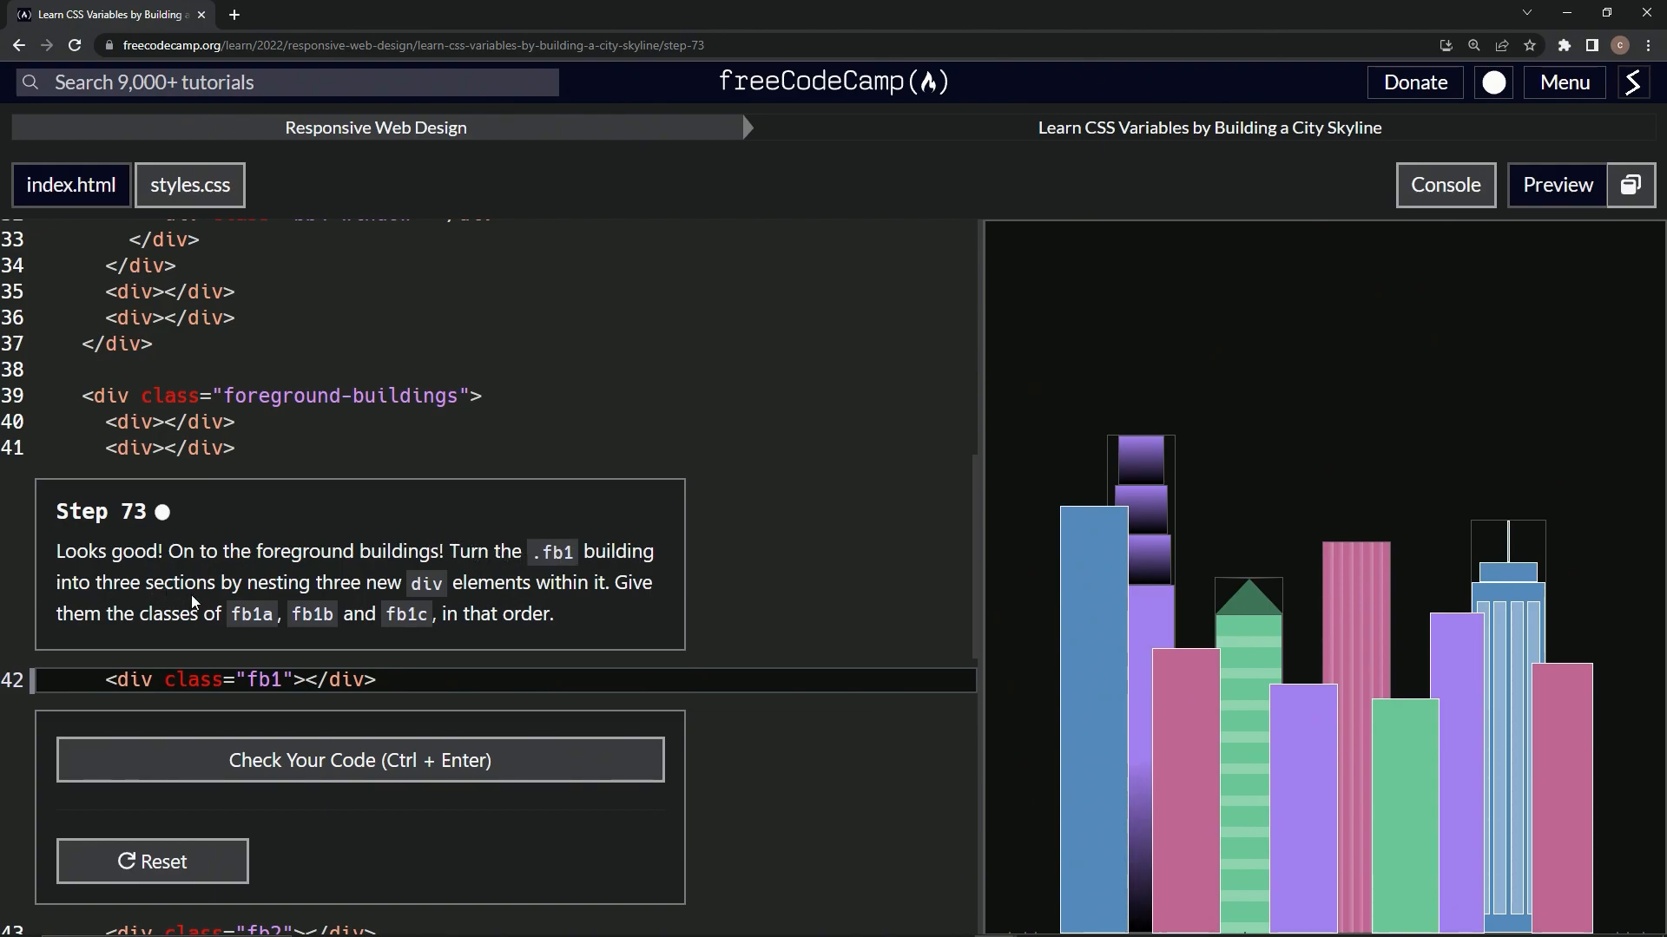
{"action": "mouse_move", "coordinate": [401, 587]}
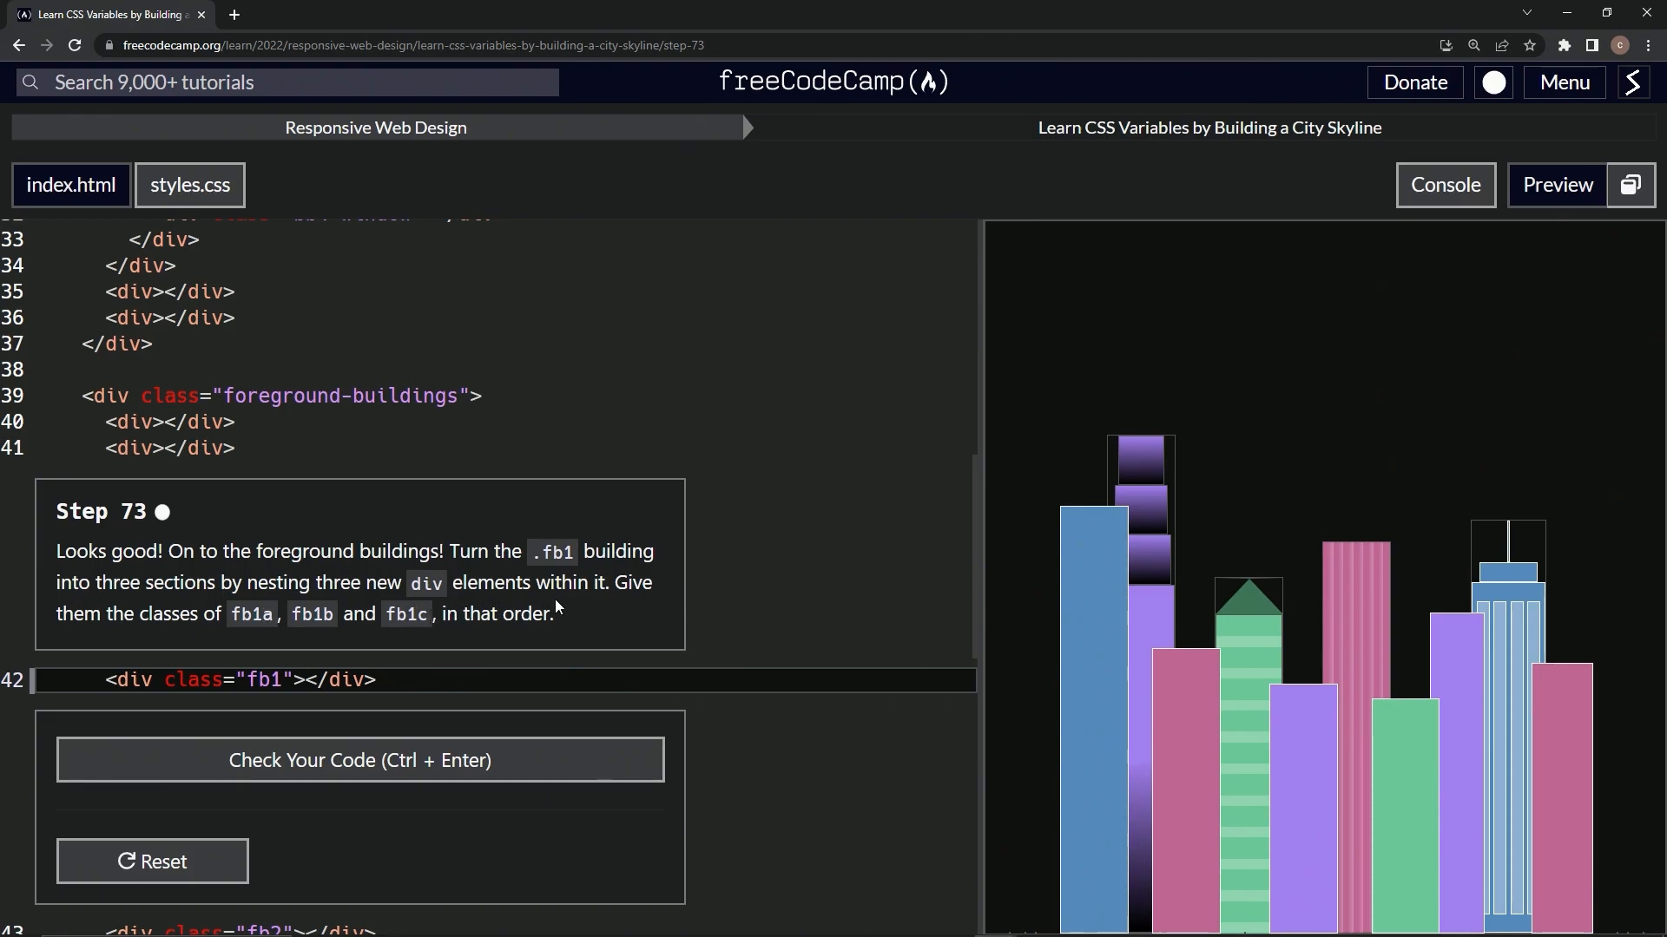
{"action": "mouse_move", "coordinate": [1446, 593]}
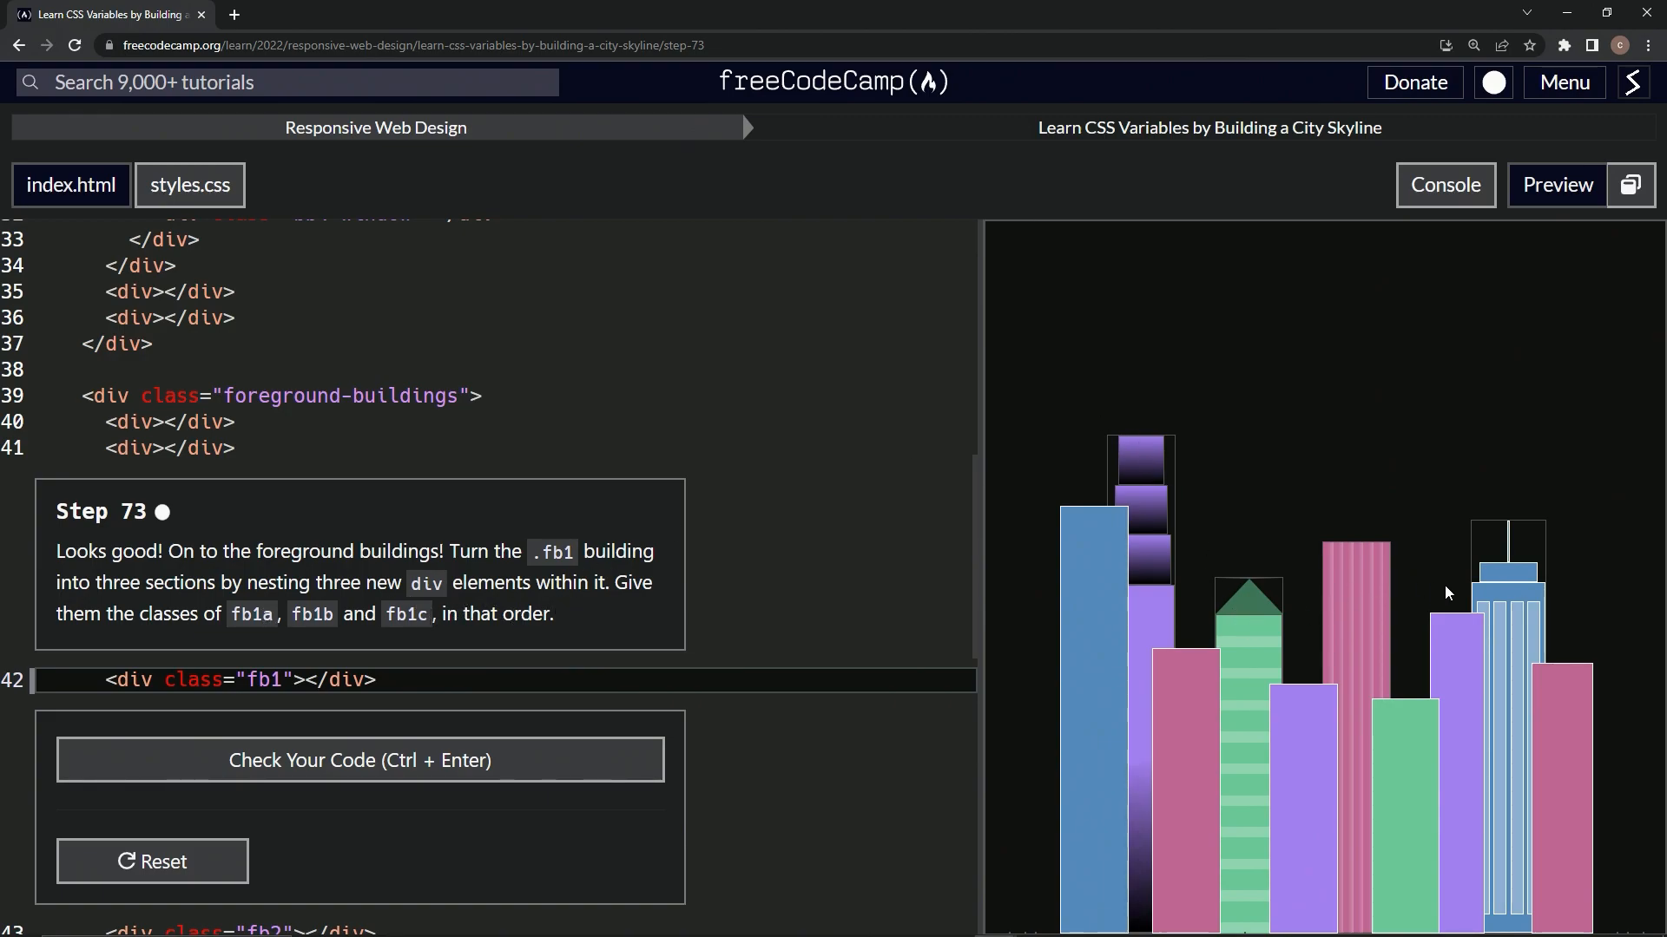
{"action": "mouse_move", "coordinate": [1499, 588]}
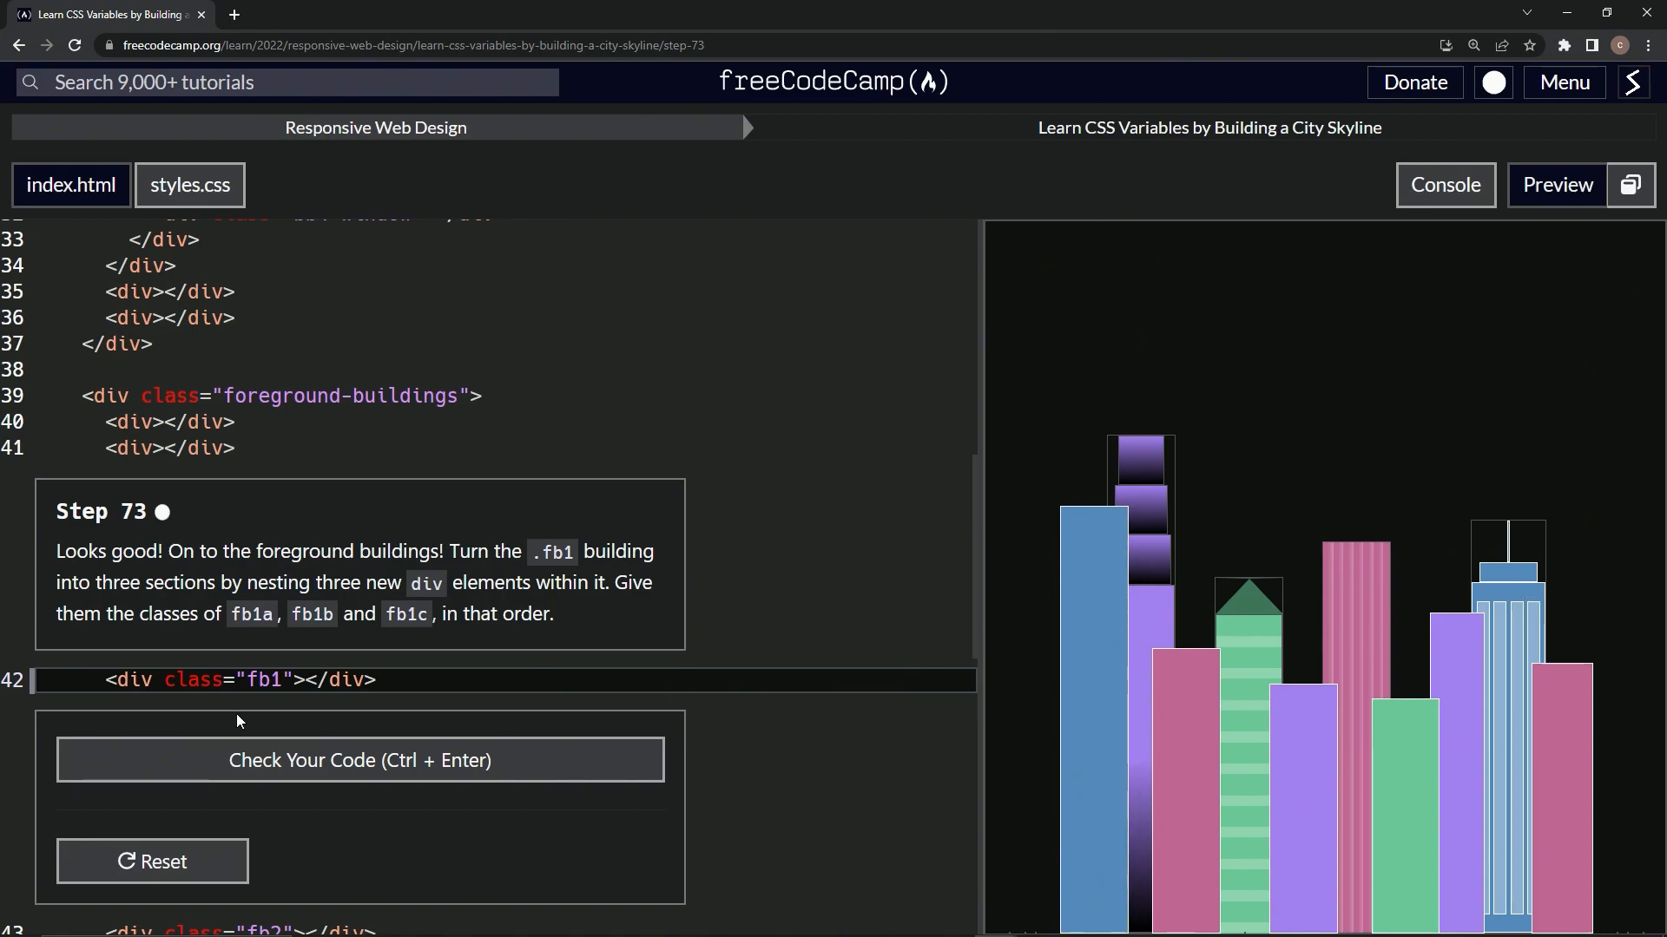
{"action": "mouse_move", "coordinate": [327, 647]}
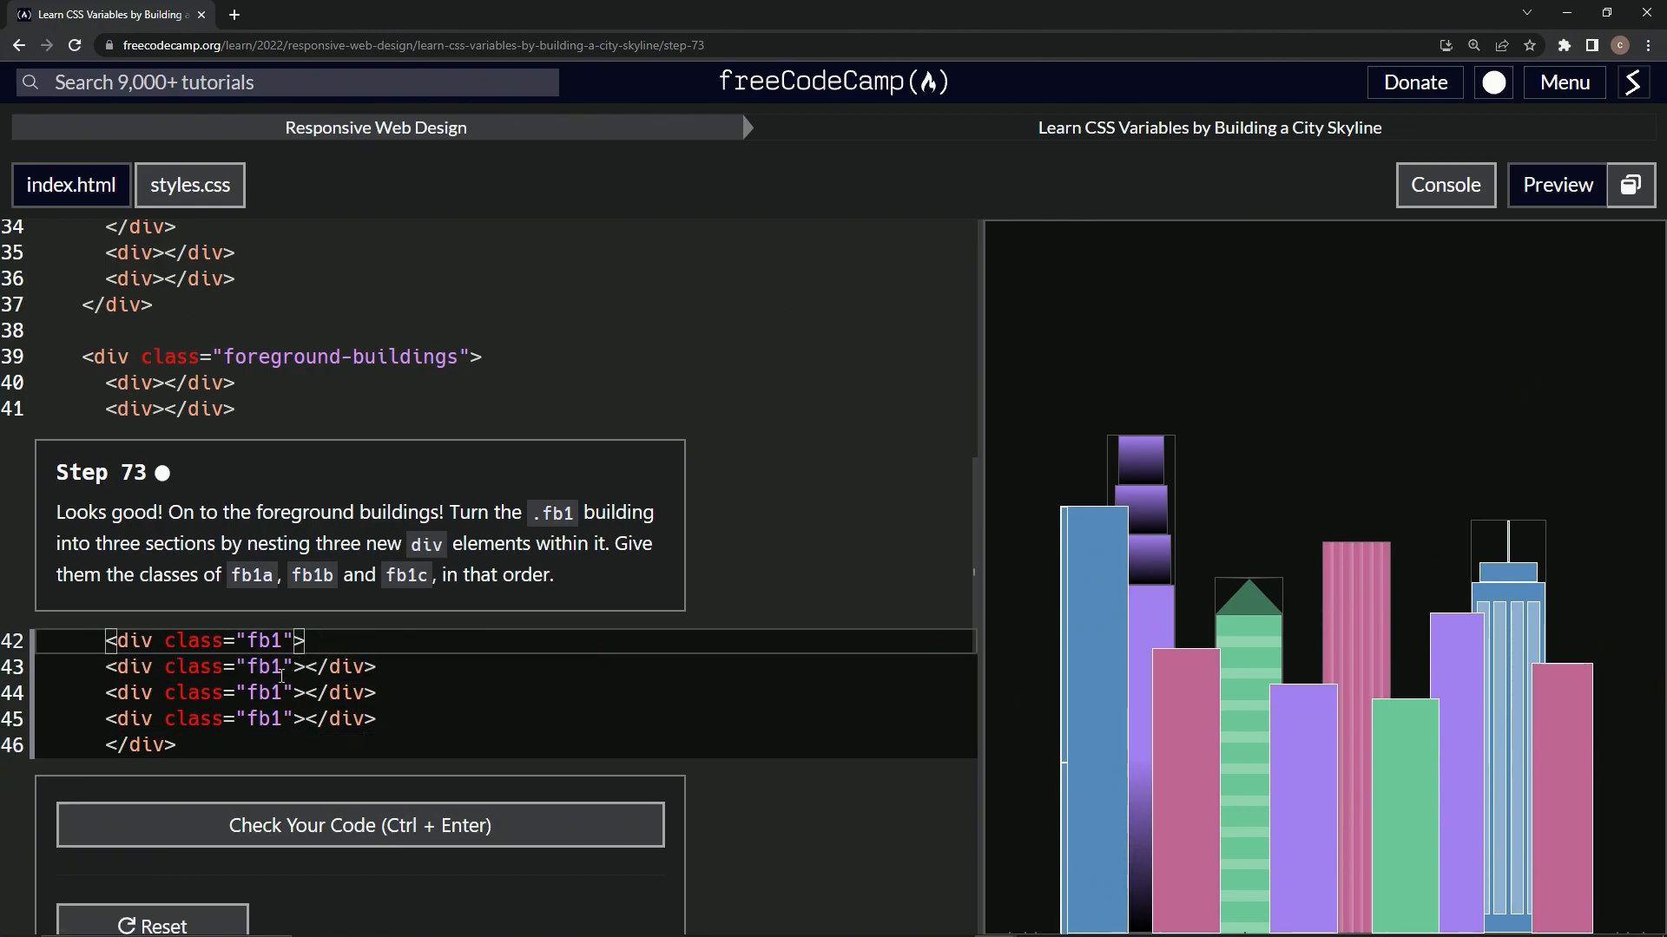
{"action": "type", "text": "a"}
{"action": "left_click", "coordinate": [504, 718]}
{"action": "type", "text": "c"}
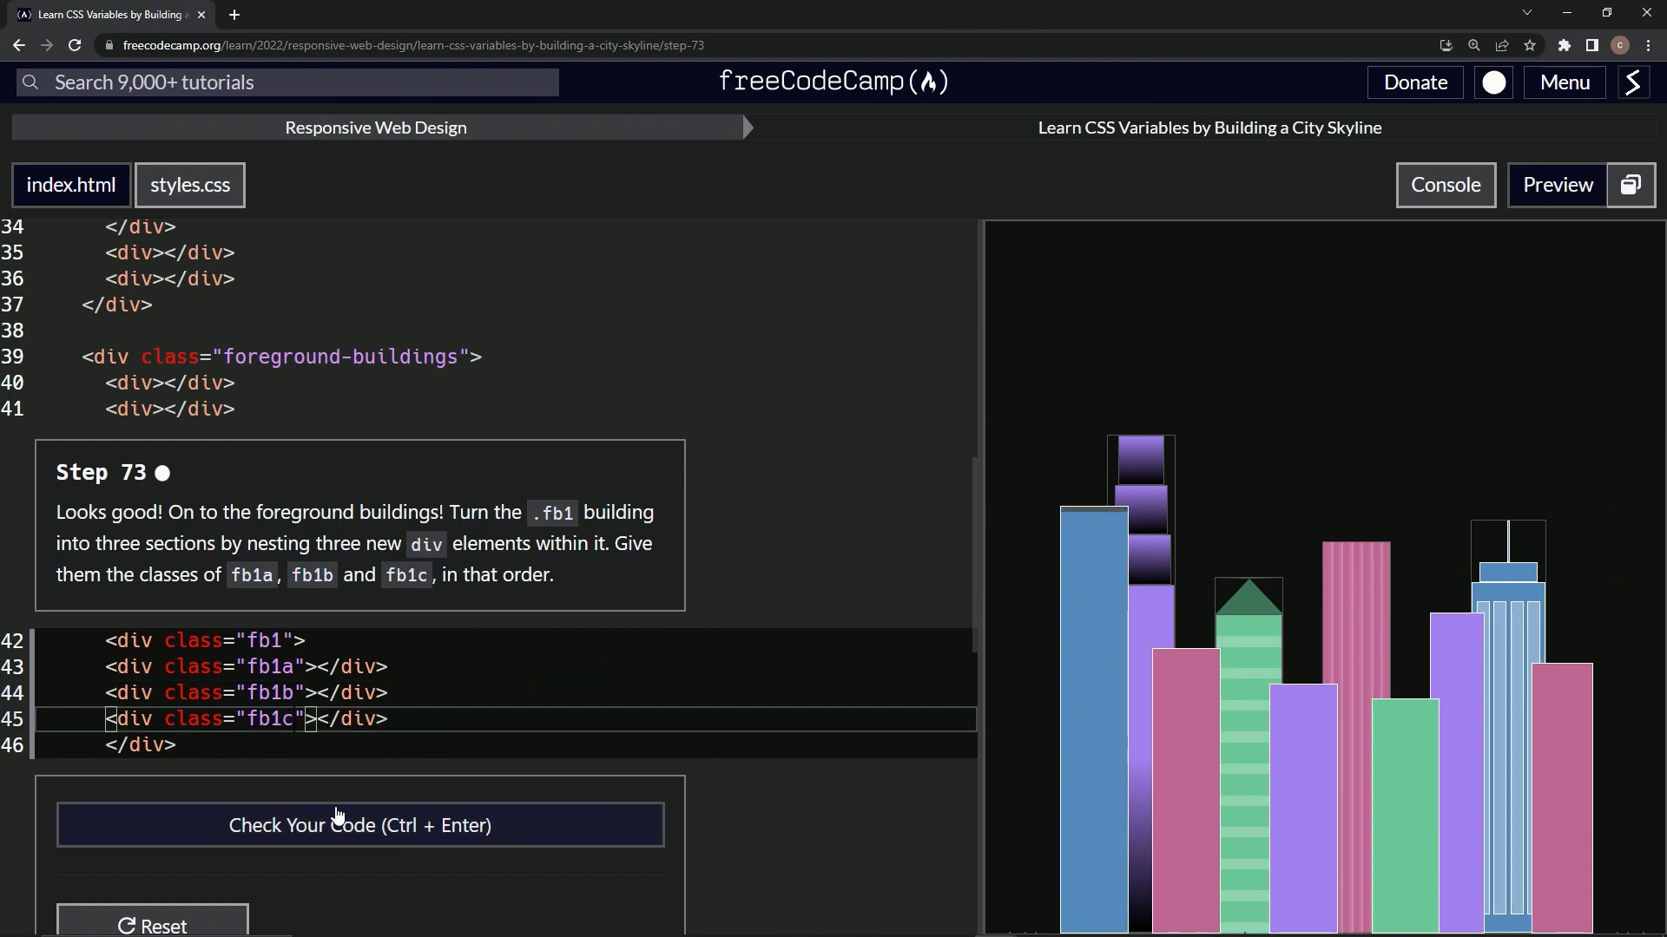
Check the code for step 73 and submit it to open step 74.
{"action": "left_click", "coordinate": [359, 825]}
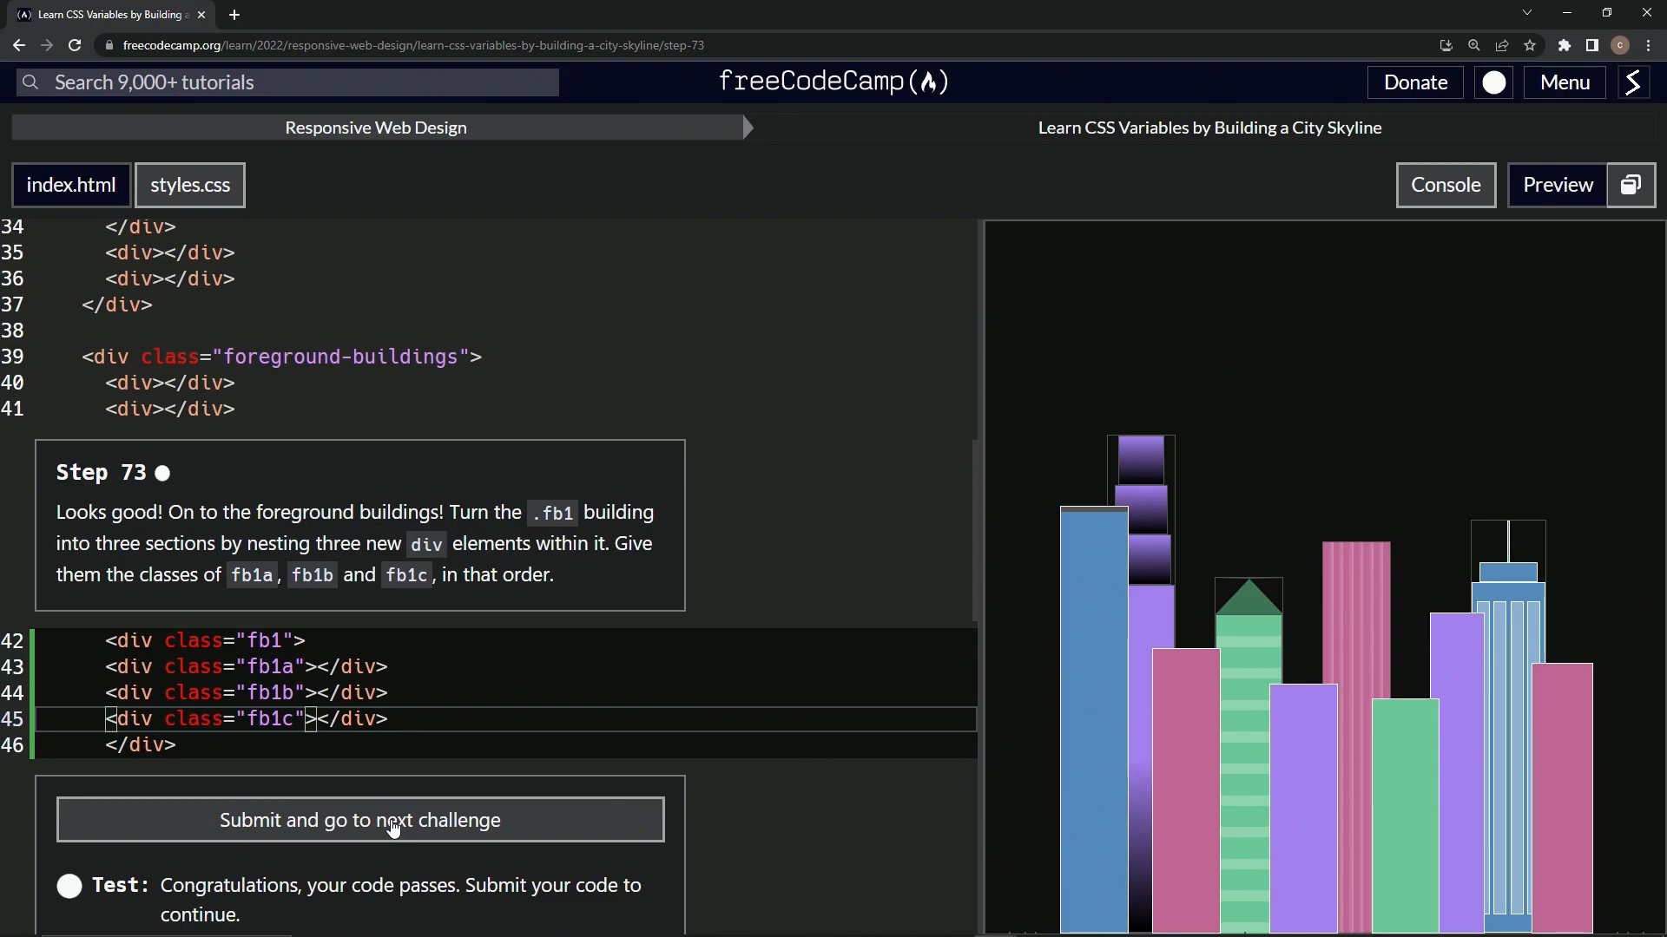
{"action": "left_click", "coordinate": [359, 819]}
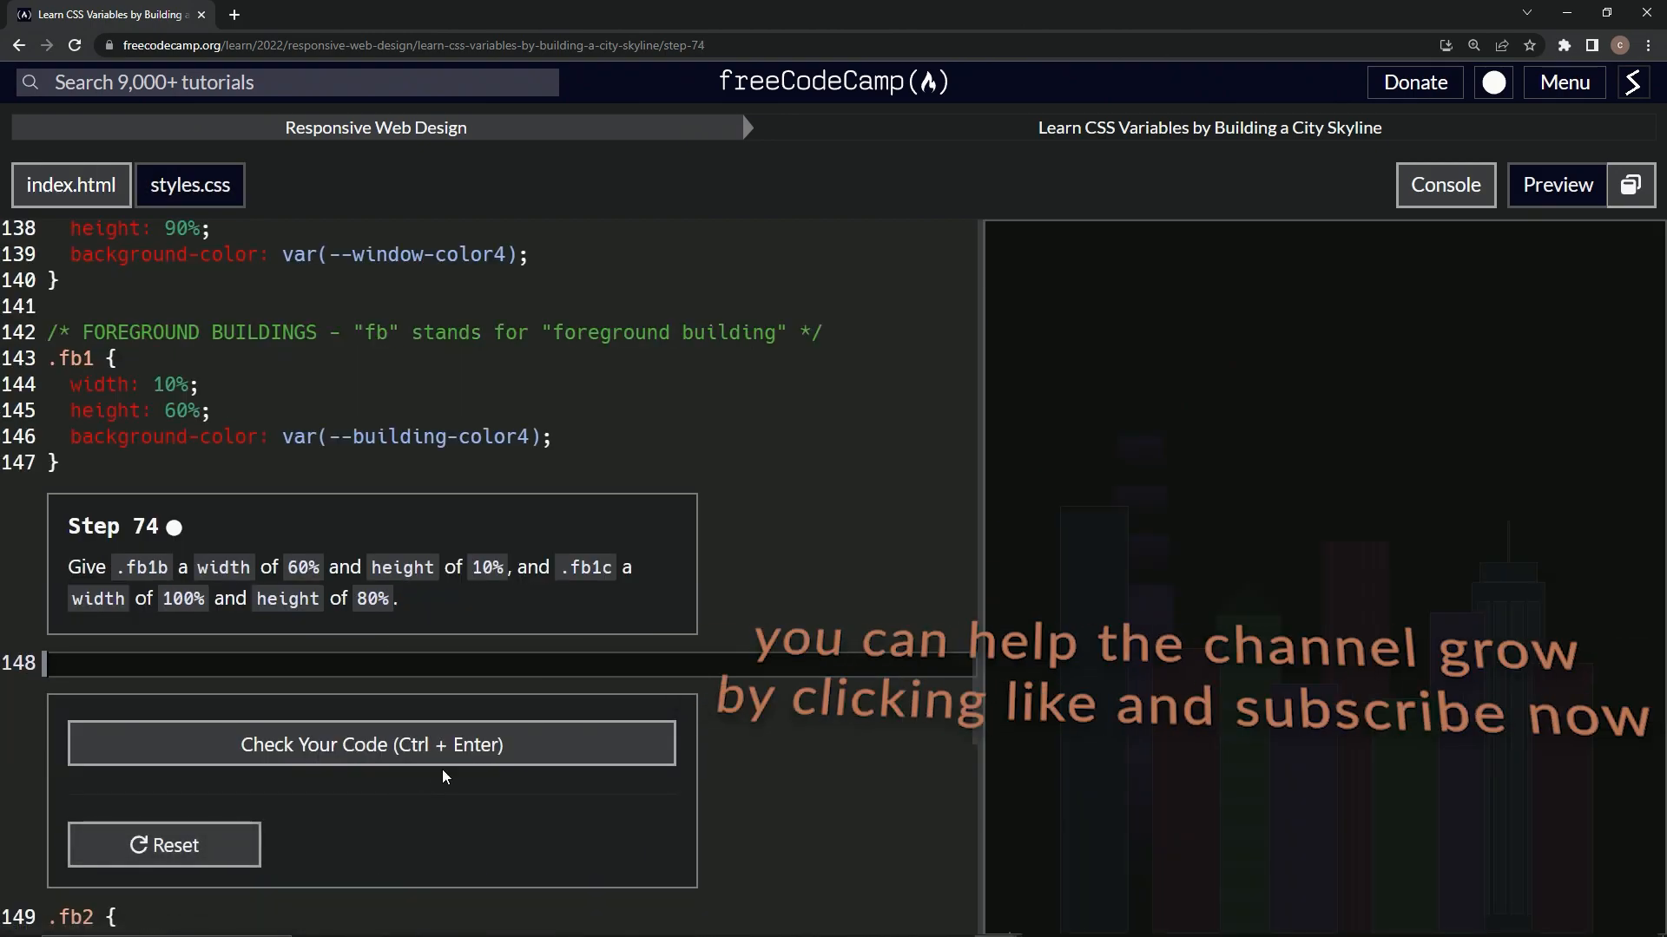
{"action": "mouse_move", "coordinate": [167, 549]}
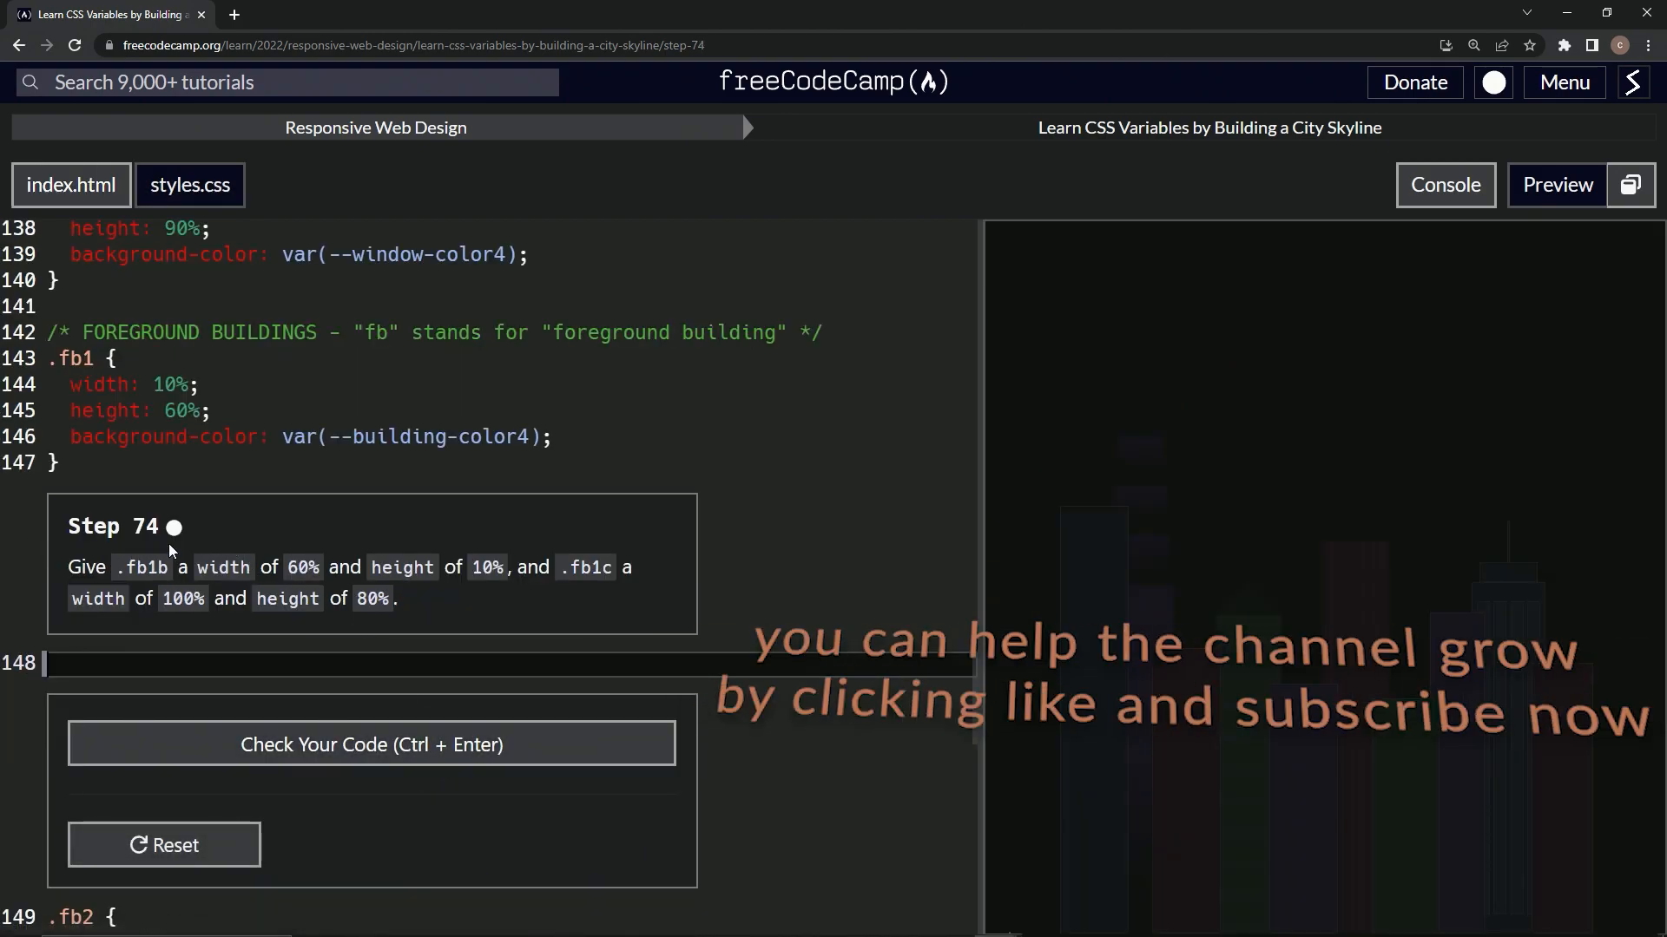